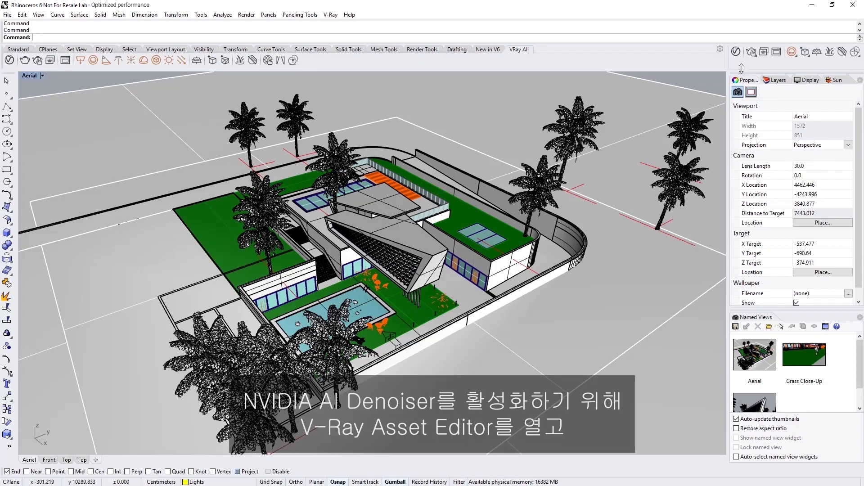
- In the V-Ray Asset Editor, enable Denoise with NVIDIA AI engine and update frequency 100
click(736, 51)
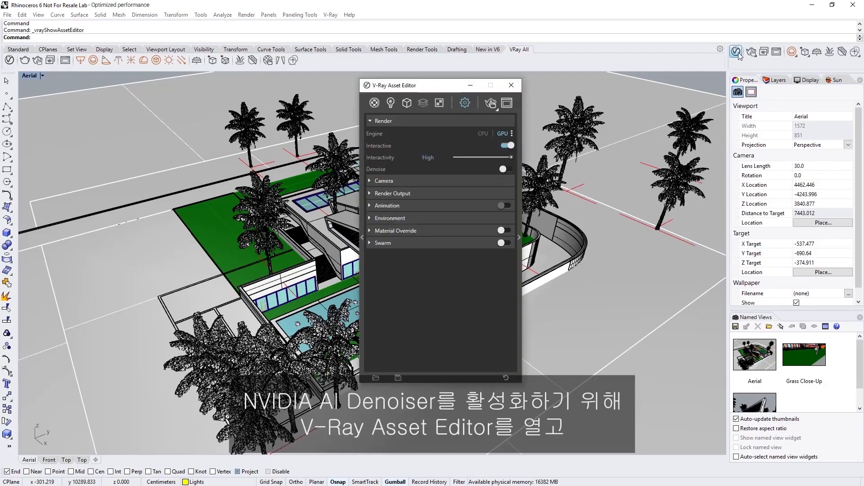
click(503, 169)
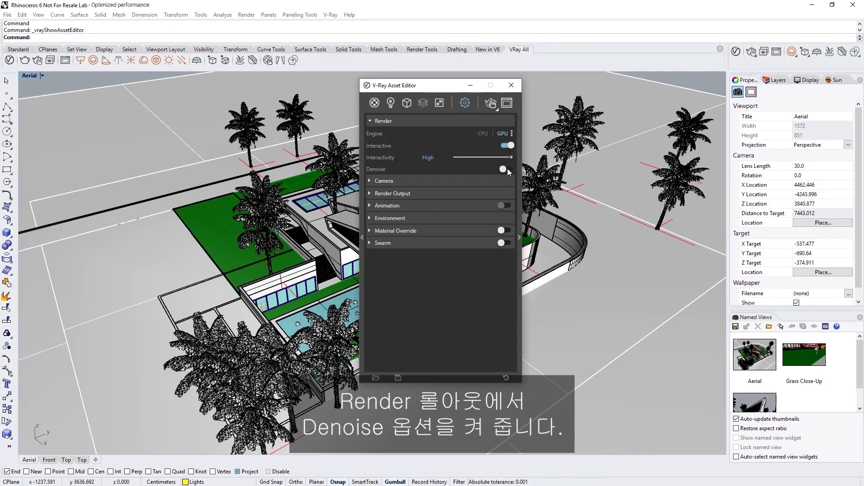
click(503, 169)
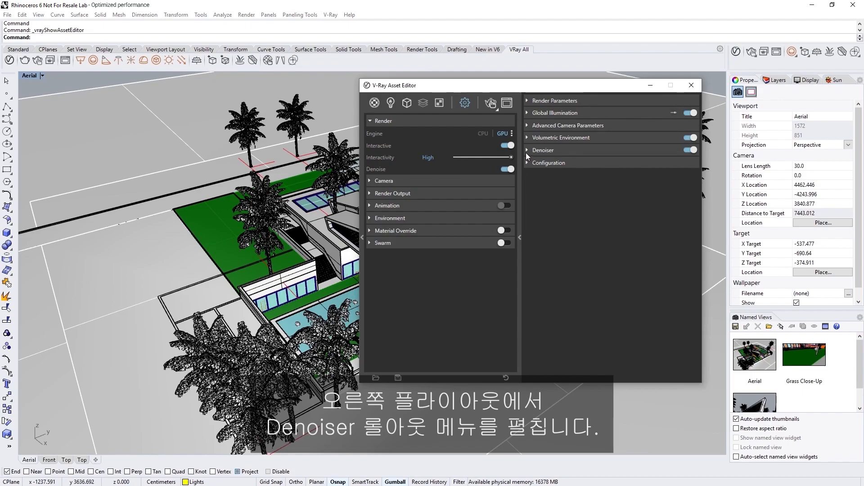
click(543, 150)
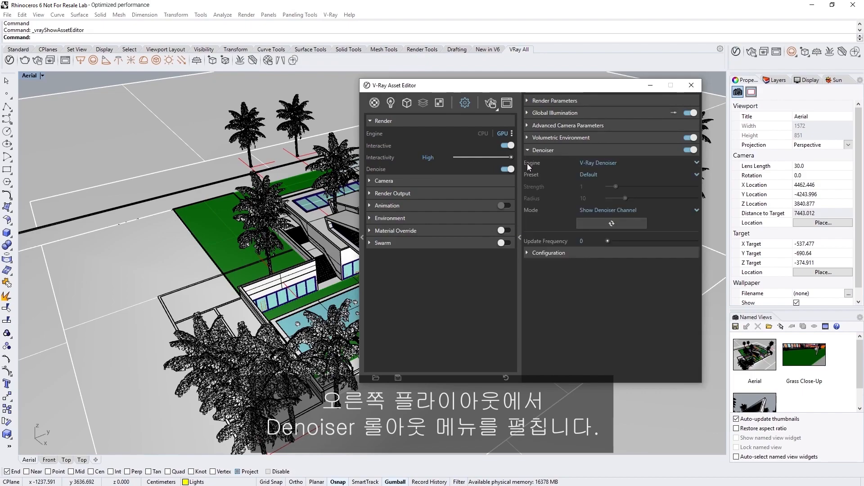
mouse_move(574, 166)
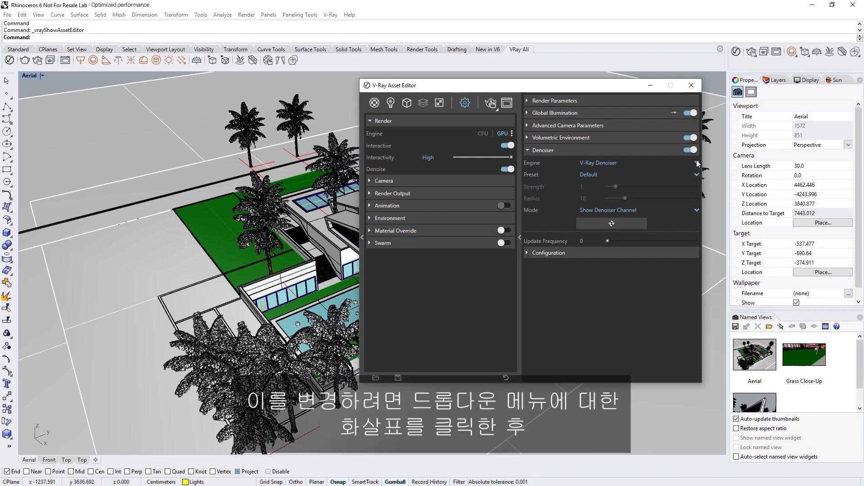
click(695, 162)
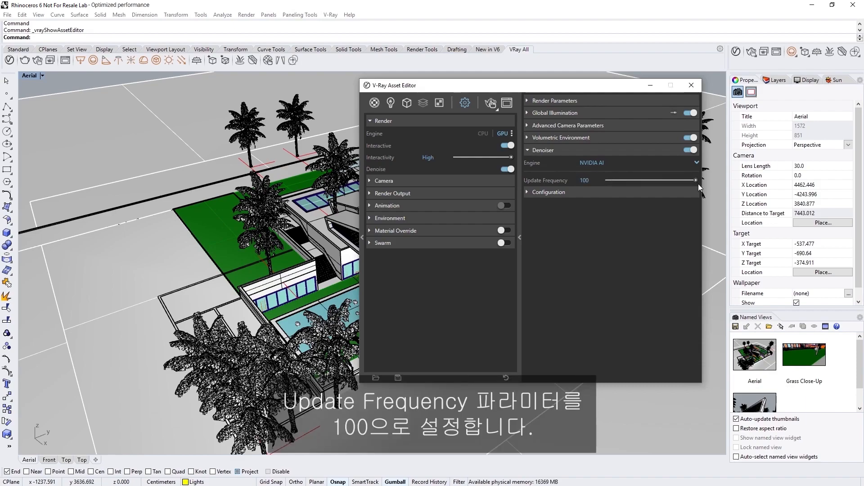
mouse_move(663, 204)
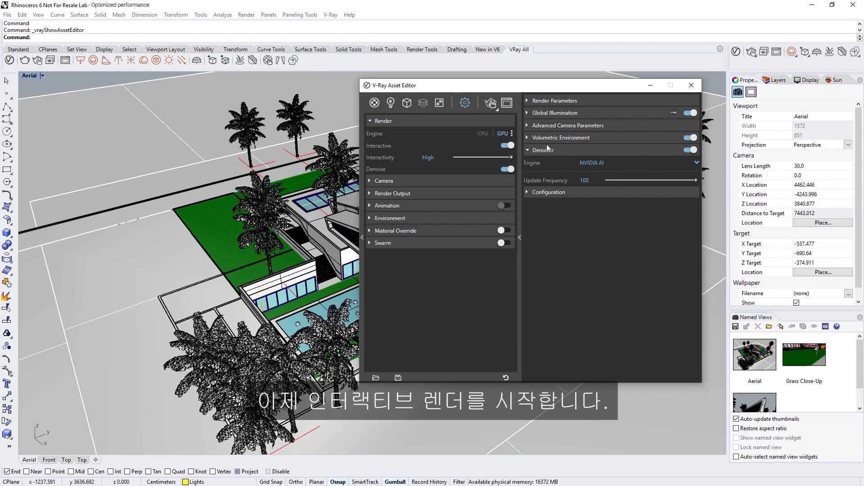
- Start an interactive V-Ray render of the aerial villa view in the frame buffer
click(490, 103)
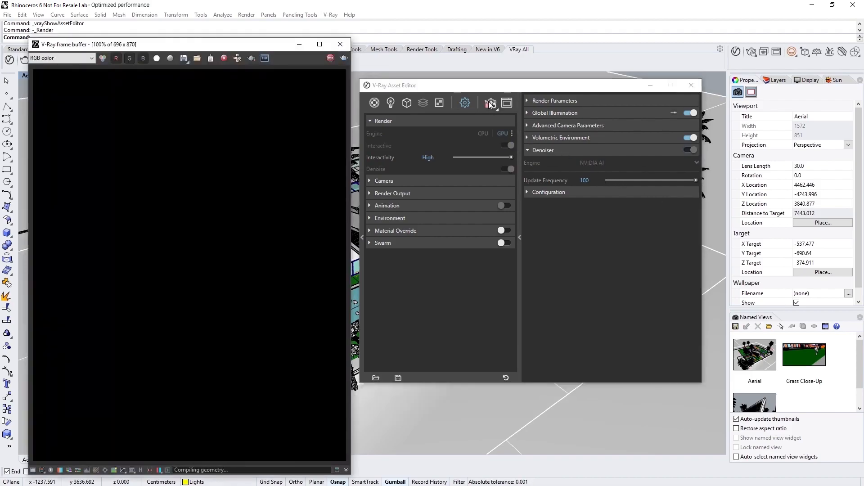
click(491, 103)
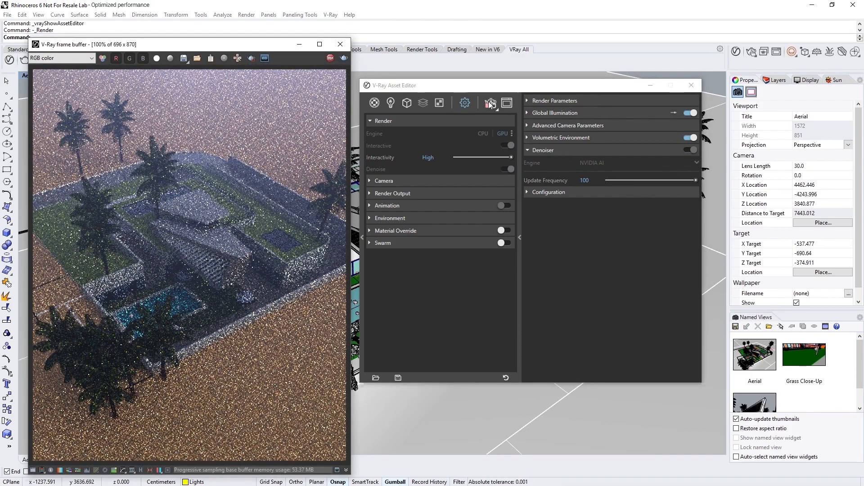
click(490, 104)
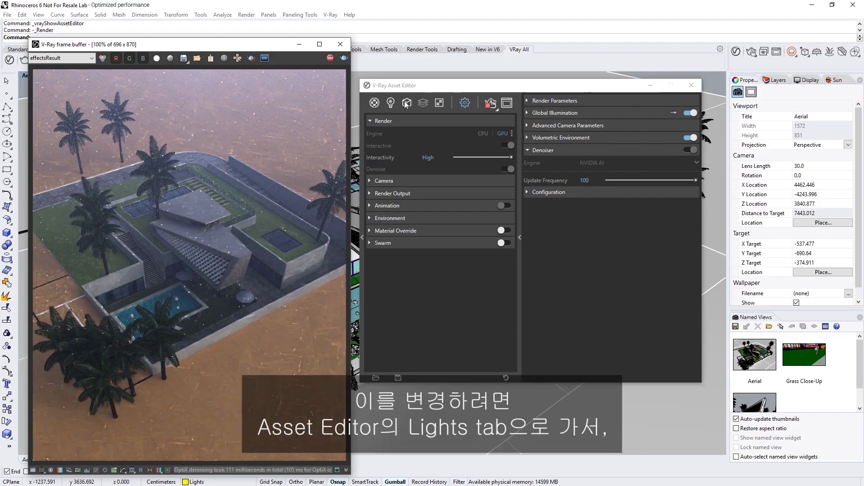
- Turn on the Environment Light dome and show the Grass Close-Up view
click(390, 103)
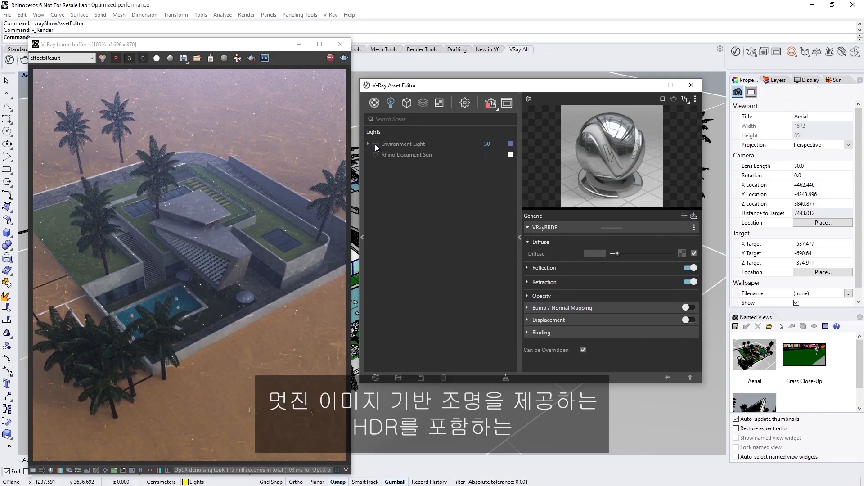
click(61, 58)
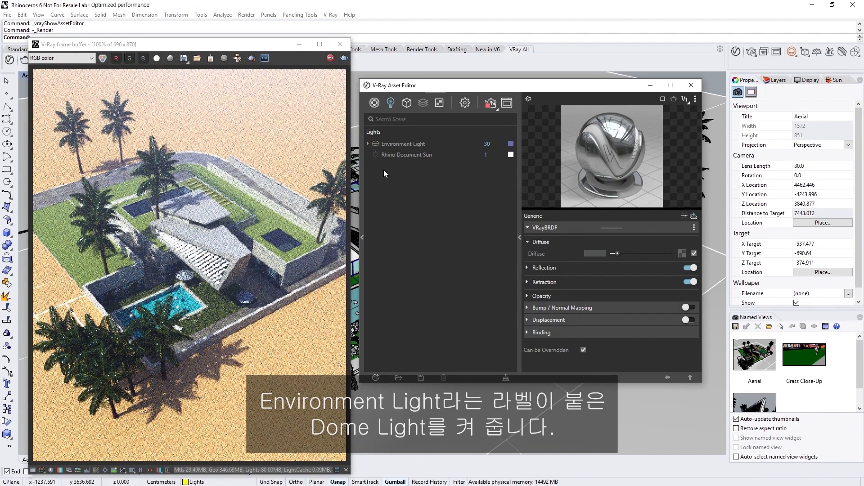
click(61, 58)
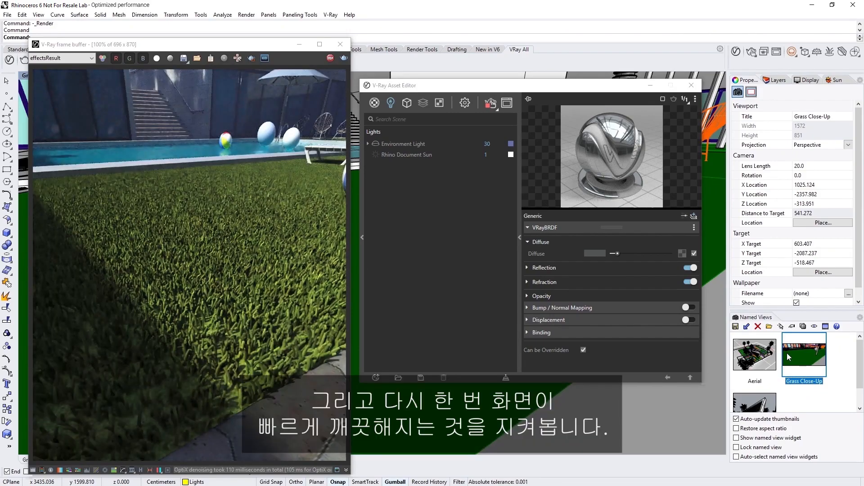
- Switch to the Render_Camera view and compare the denoised render against the noisy original
click(755, 400)
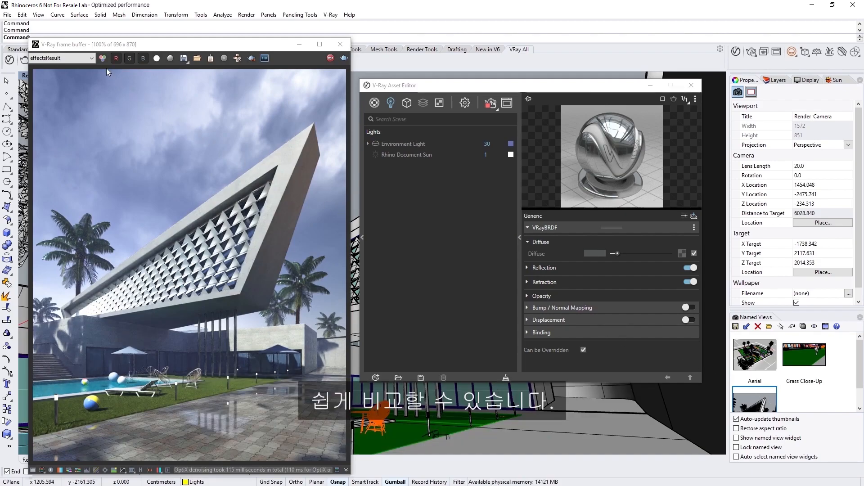
mouse_move(102, 58)
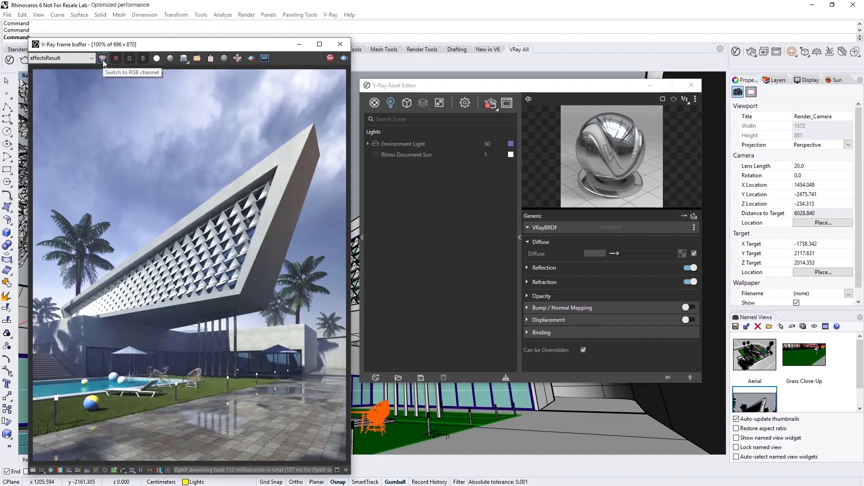
click(102, 58)
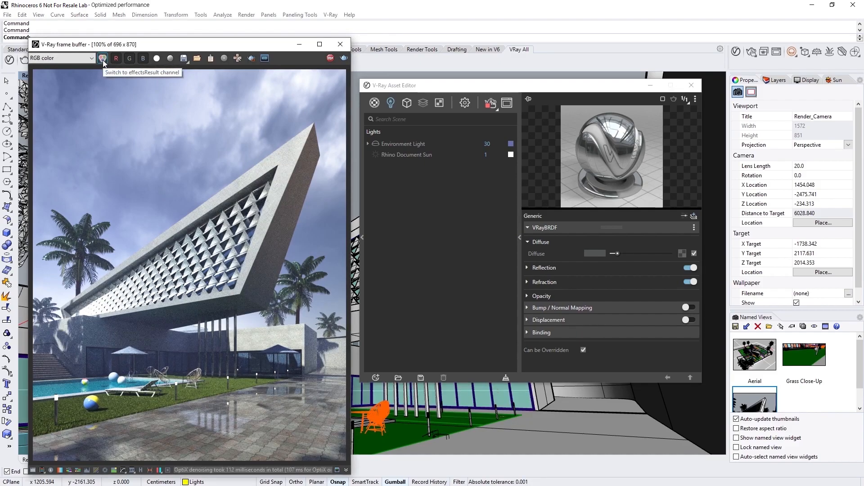
click(103, 58)
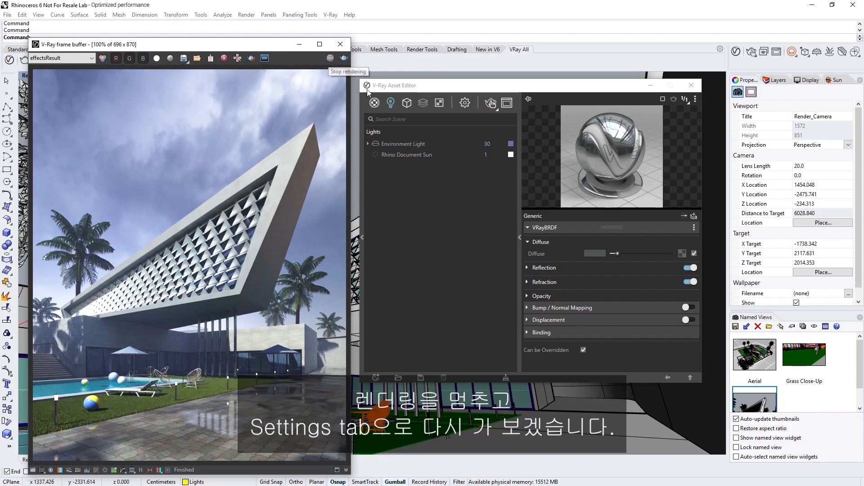
- Stop the running interactive render in the V-Ray frame buffer
click(465, 103)
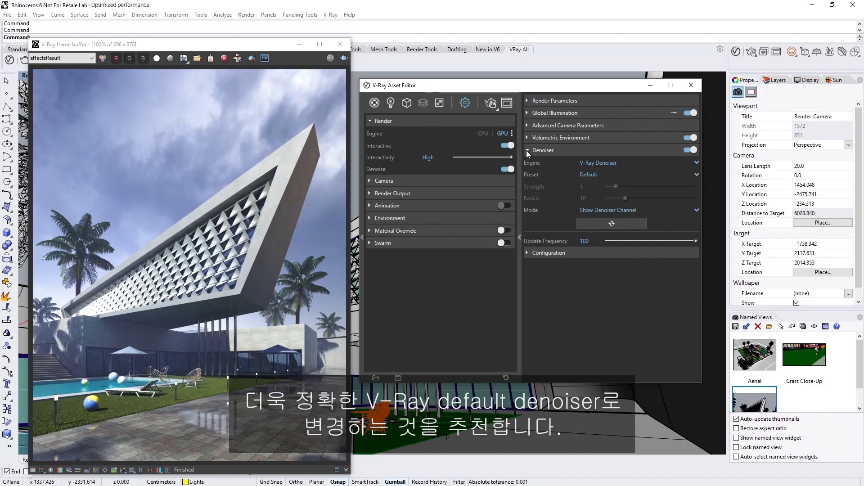
- Collapse the Denoiser rollout, turn off Interactive and Progressive, and list render devices
click(527, 150)
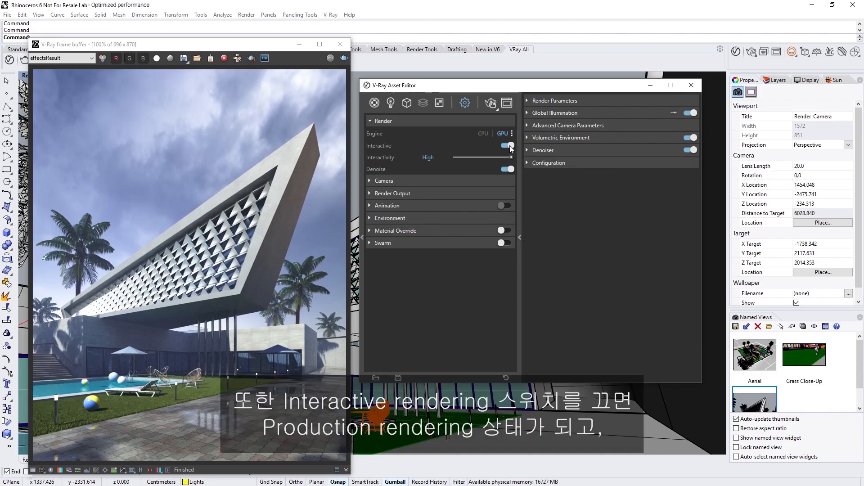
click(502, 145)
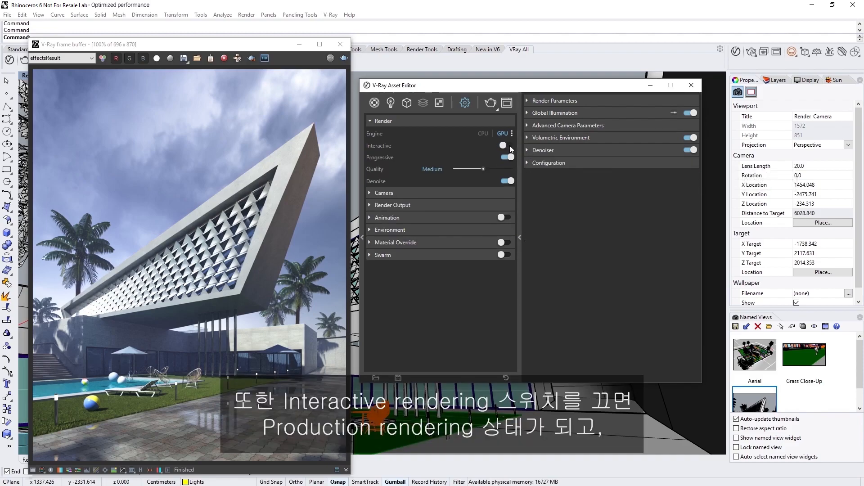
click(506, 157)
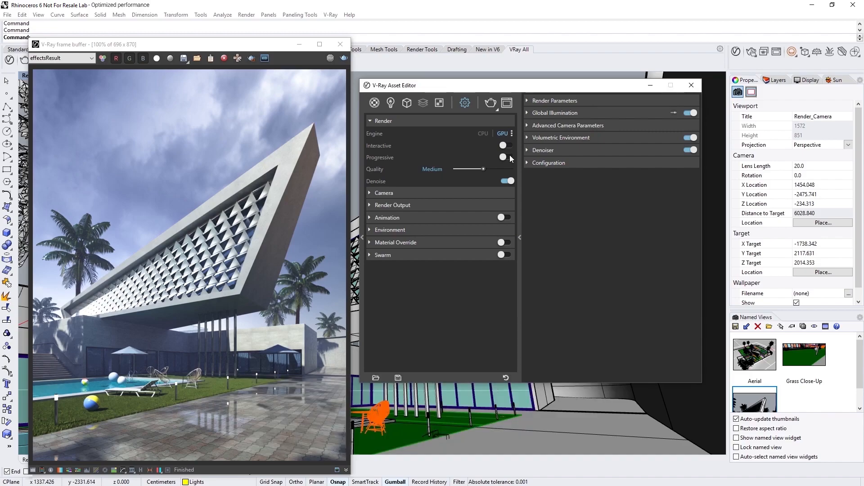
click(511, 134)
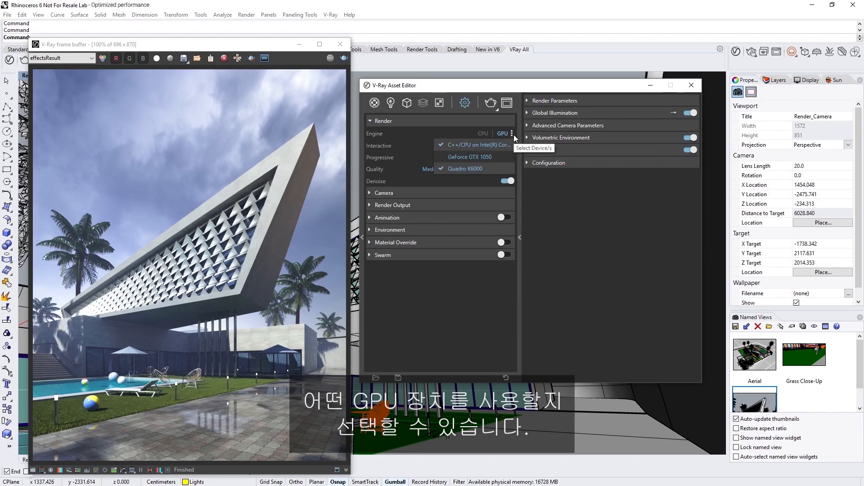
- Enable GeForce GTX 1050 alongside the CPU and Quadro K6000 render devices
click(515, 136)
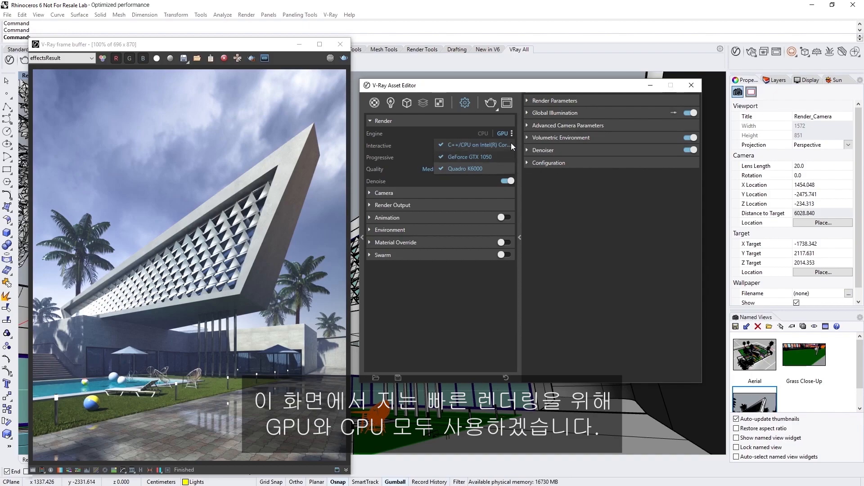
click(511, 133)
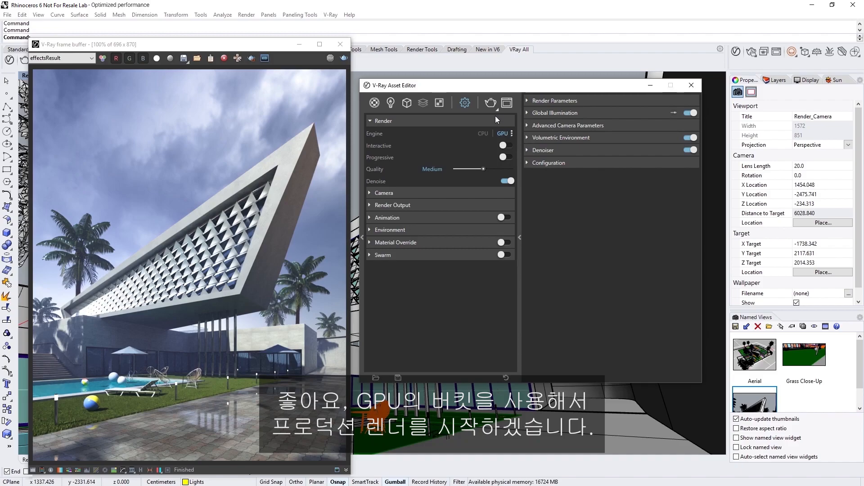
- Start the production render of the Render_Camera villa view
click(490, 103)
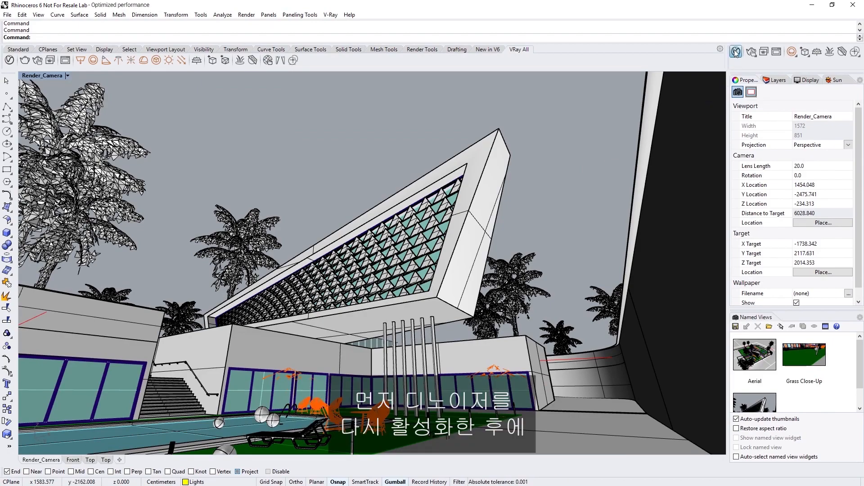
- Reopen the Asset Editor and set the denoiser engine to V-Ray Denoiser, Default preset
click(736, 52)
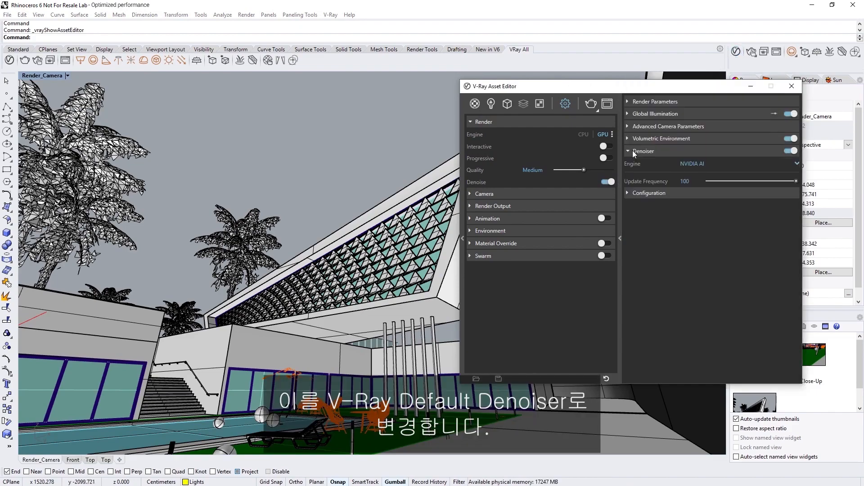
click(796, 164)
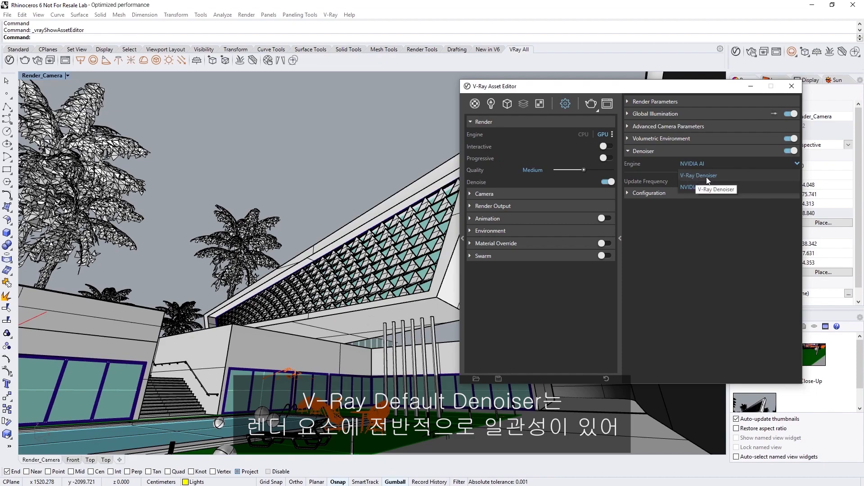
click(700, 175)
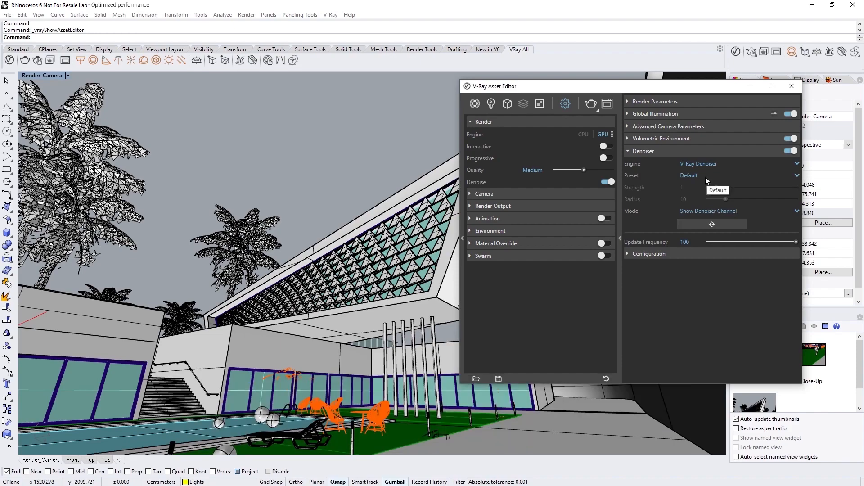
click(628, 151)
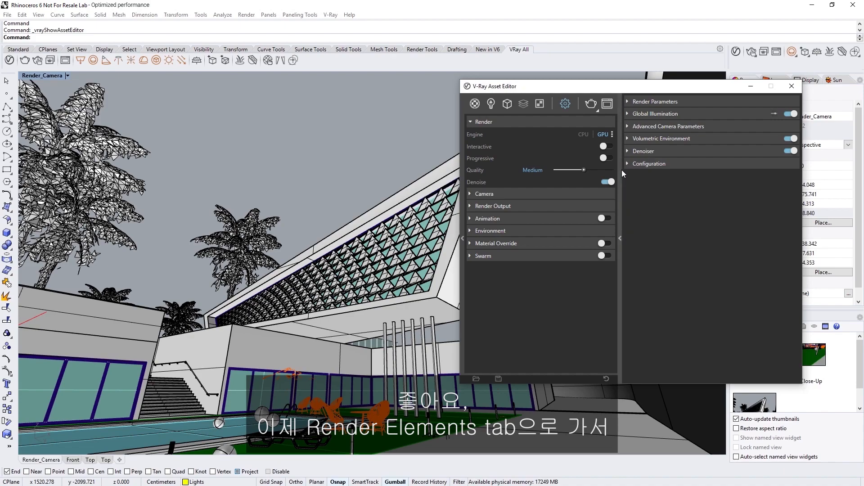
- Add GI, Lighting, Reflection, Refraction and Specular render elements, then render the villa
click(522, 103)
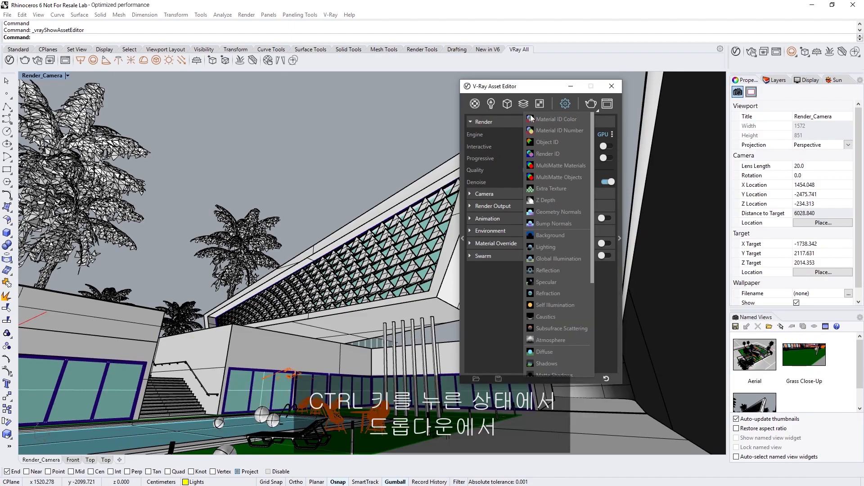
click(546, 248)
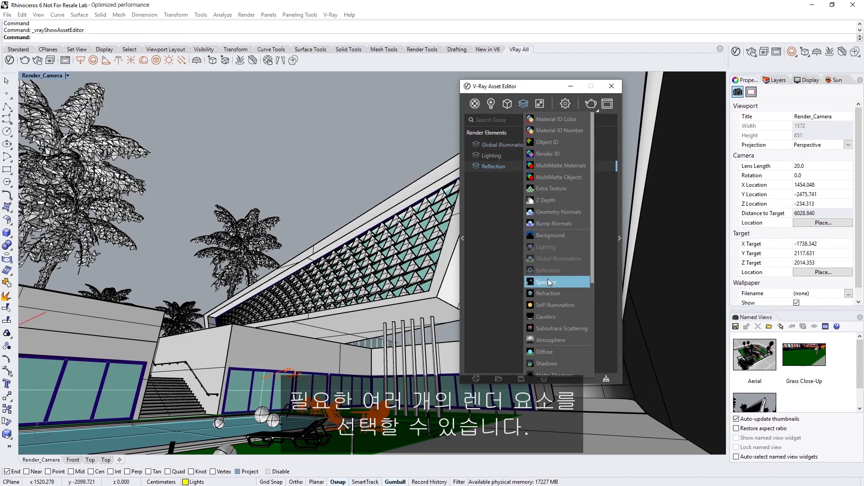
click(547, 282)
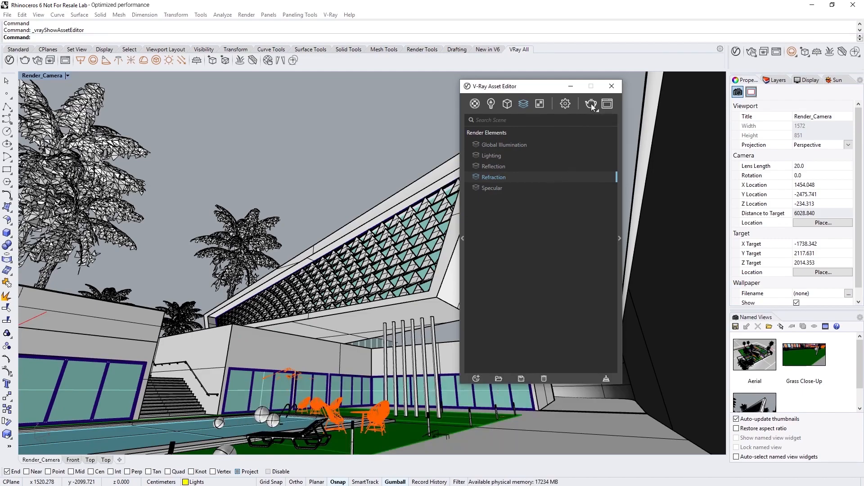
click(591, 104)
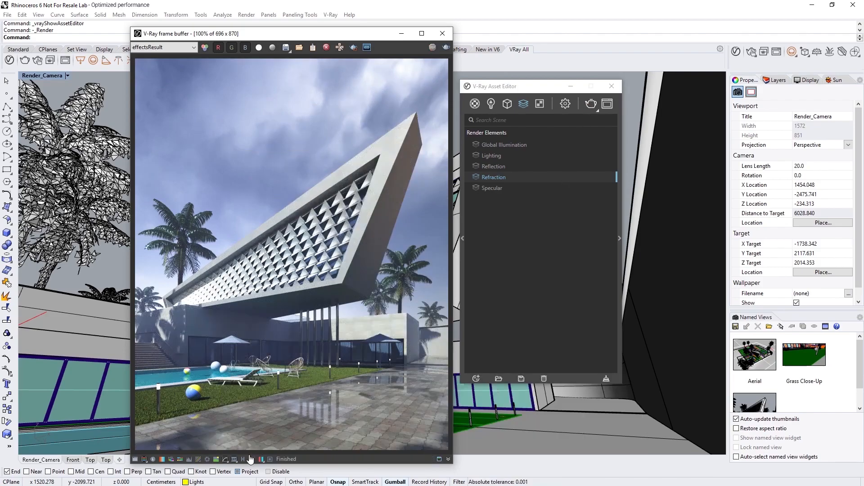
- Save the finished villa render to the VFB history and select the Refraction element
click(243, 459)
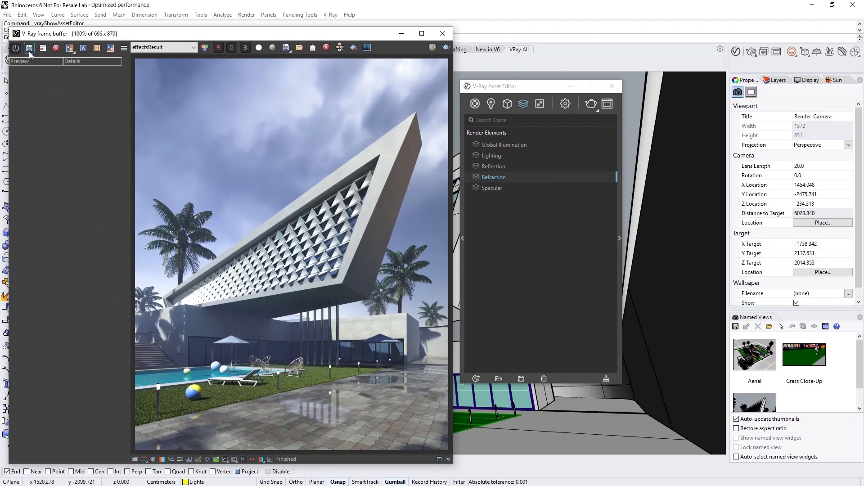
click(29, 48)
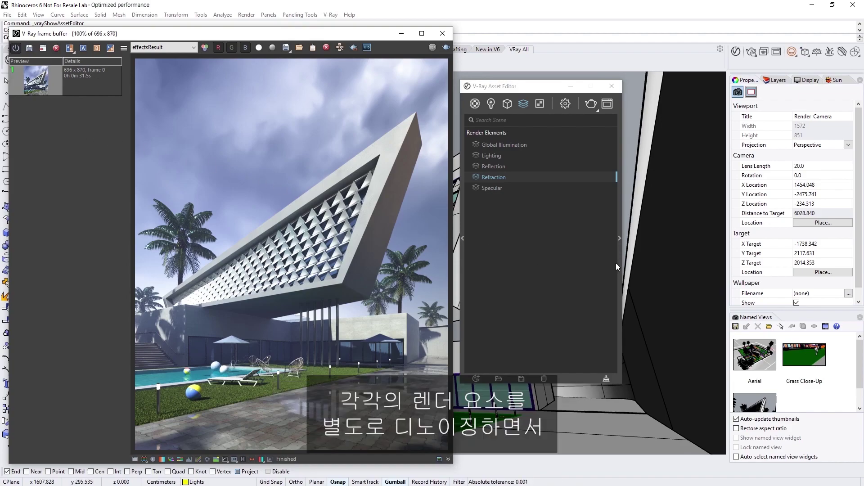
click(494, 177)
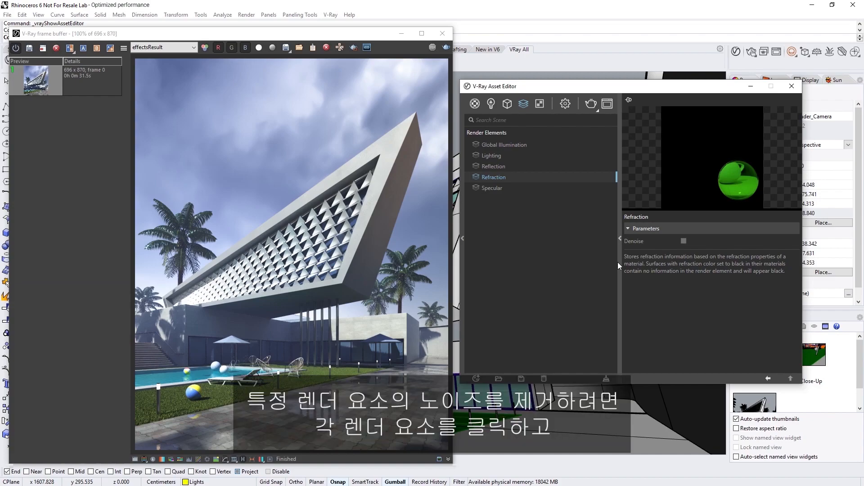
mouse_move(671, 247)
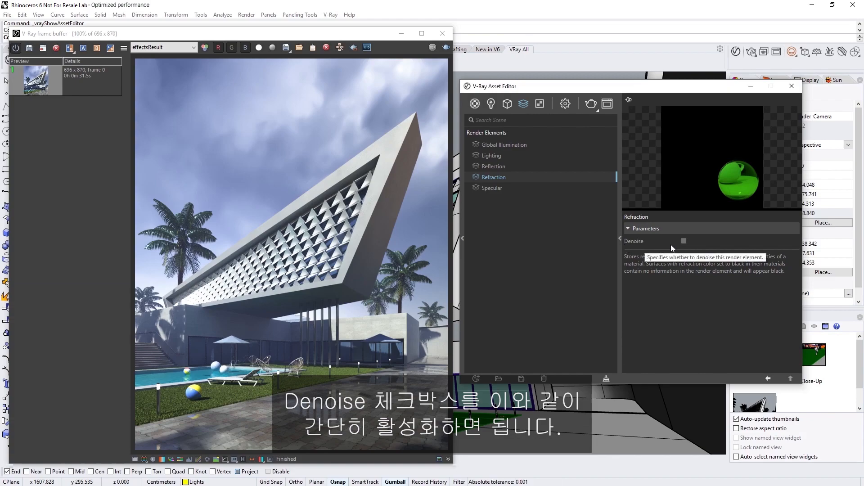
- Turn on Denoise for the Refraction, Specular, Reflection, Lighting and Global Illumination elements
click(683, 241)
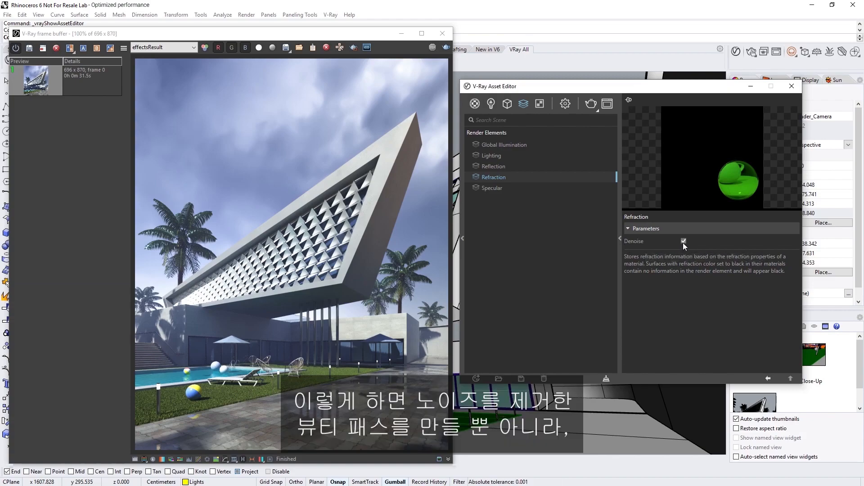
click(492, 189)
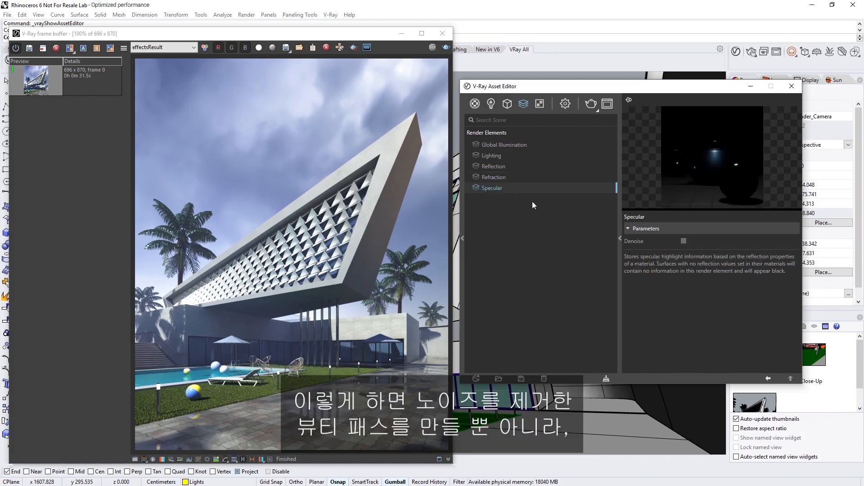
click(684, 241)
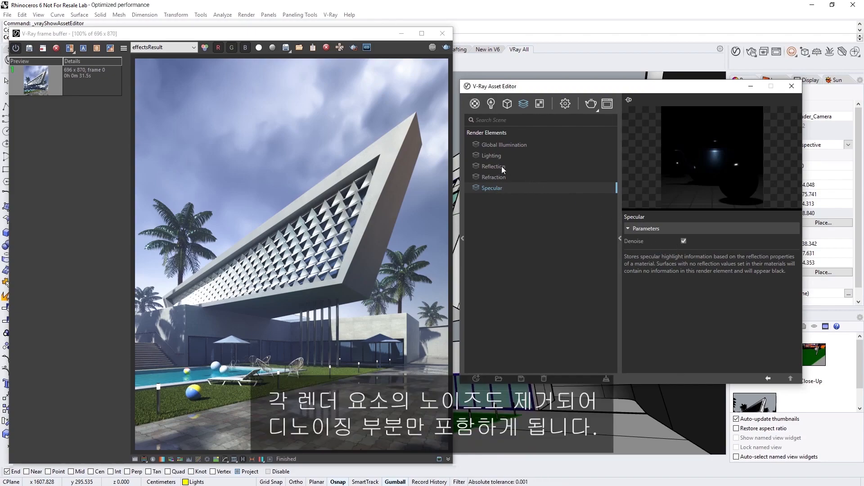
click(494, 166)
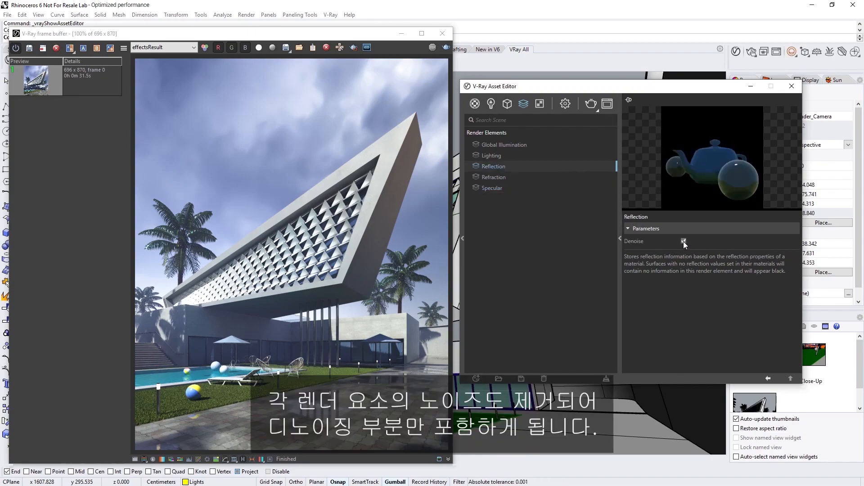
click(492, 155)
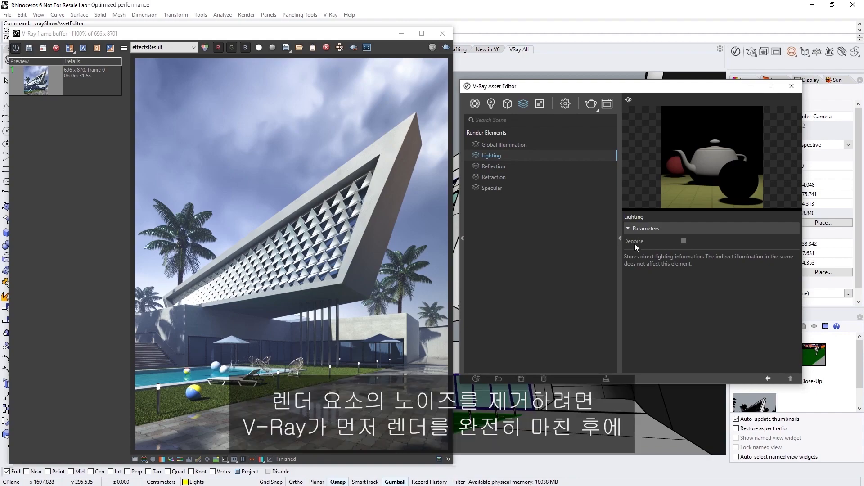
click(683, 241)
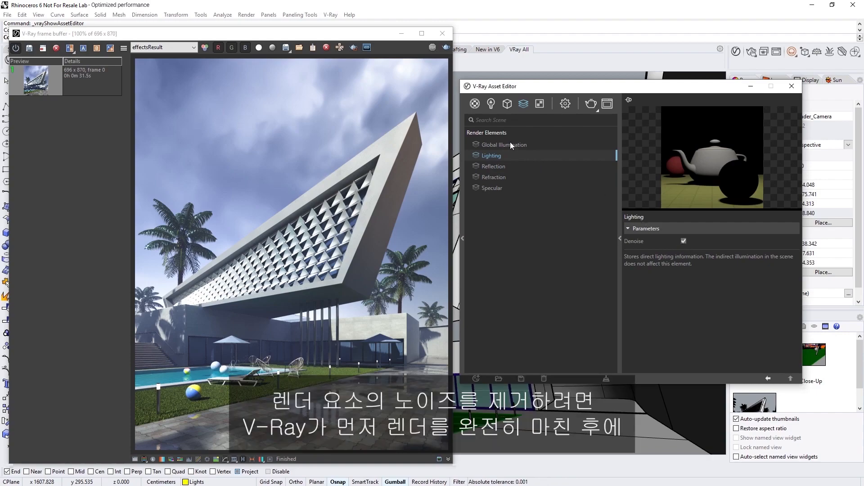
click(505, 144)
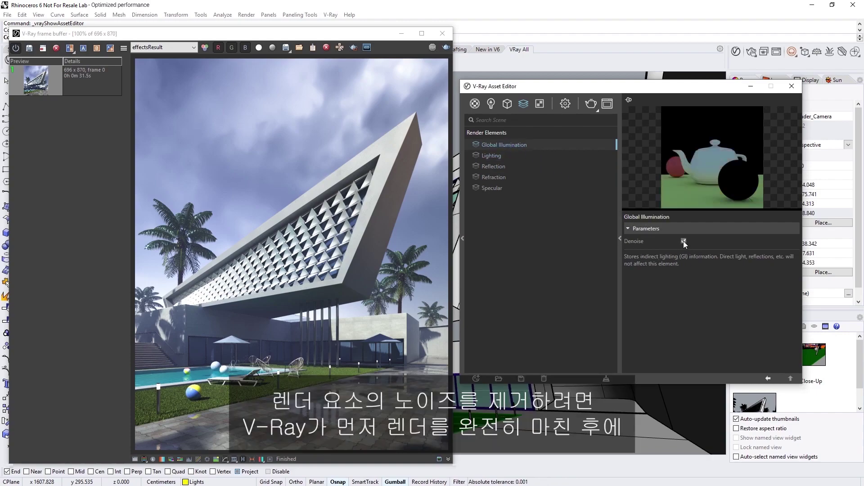
click(683, 241)
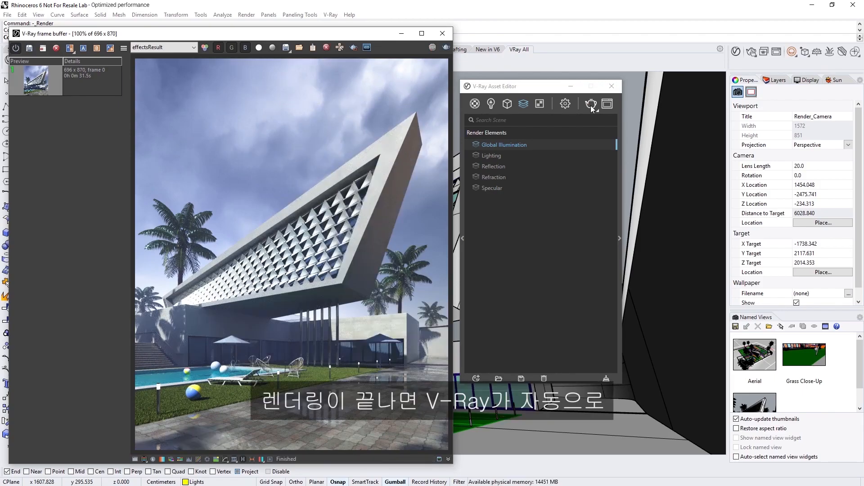
mouse_move(378, 101)
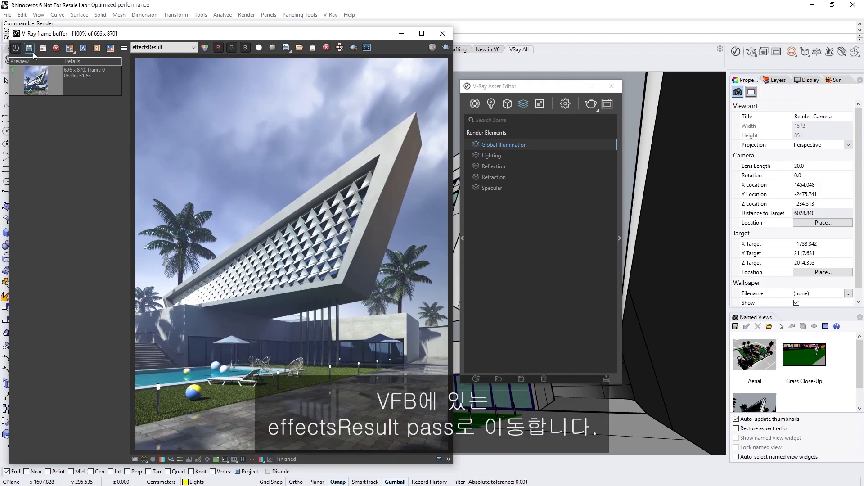
- Save the denoised render to history and compare it A/B against the earlier noisy render
click(70, 49)
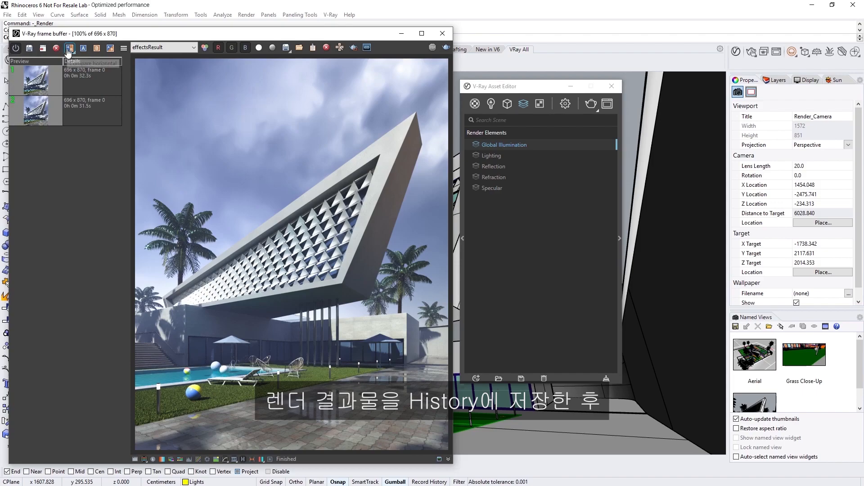
click(83, 47)
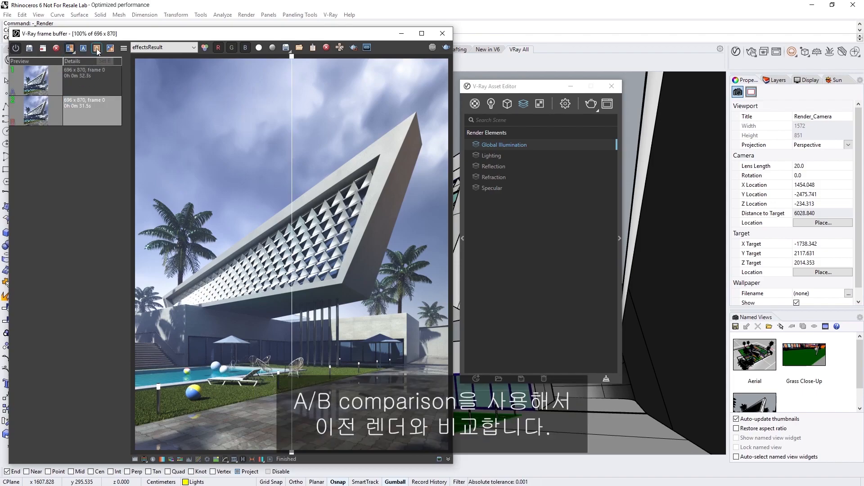
click(163, 47)
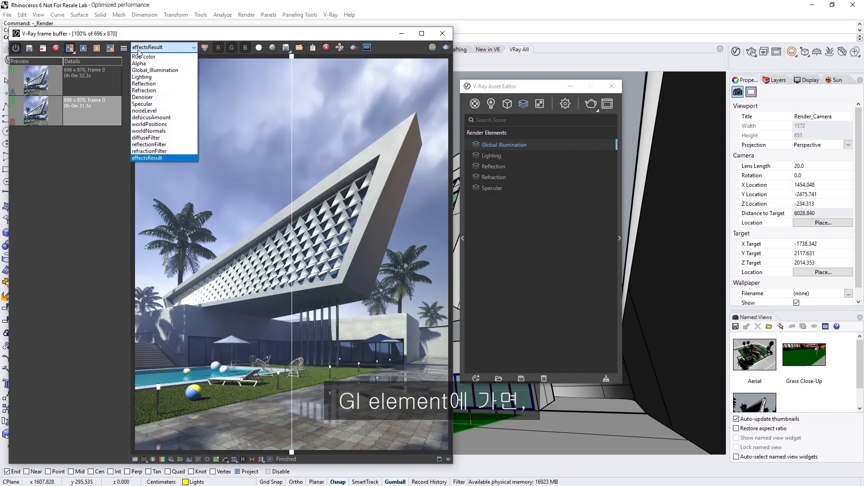
- View the A/B split for the Global Illumination, Lighting, Reflection, Refraction and Specular channels
click(154, 71)
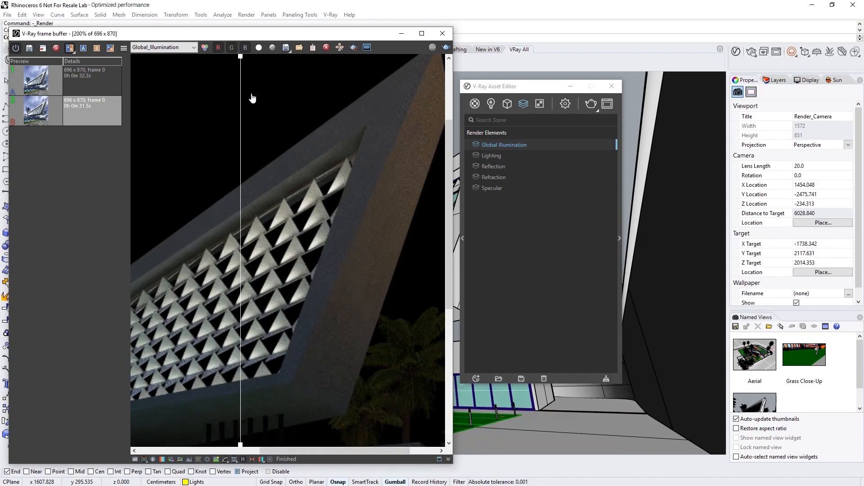
click(163, 47)
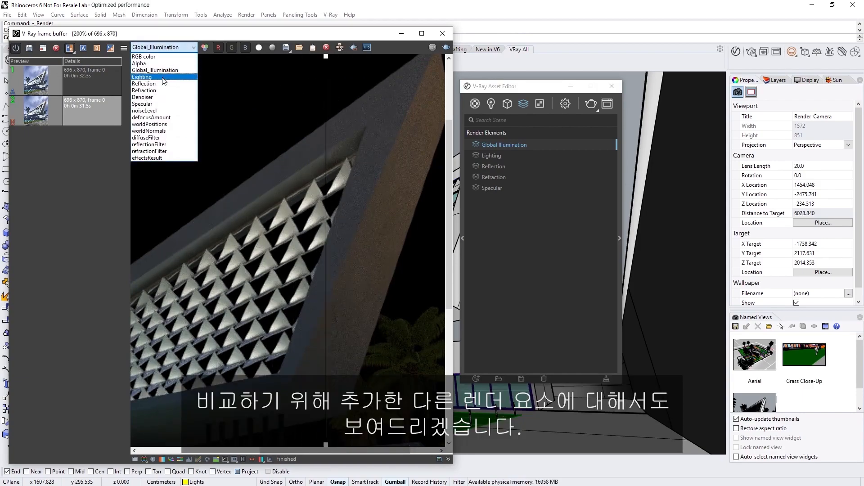
click(142, 77)
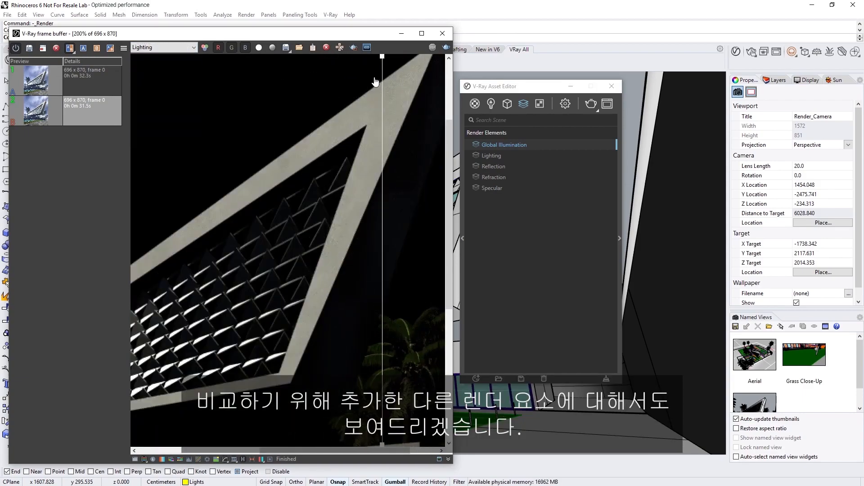
click(447, 48)
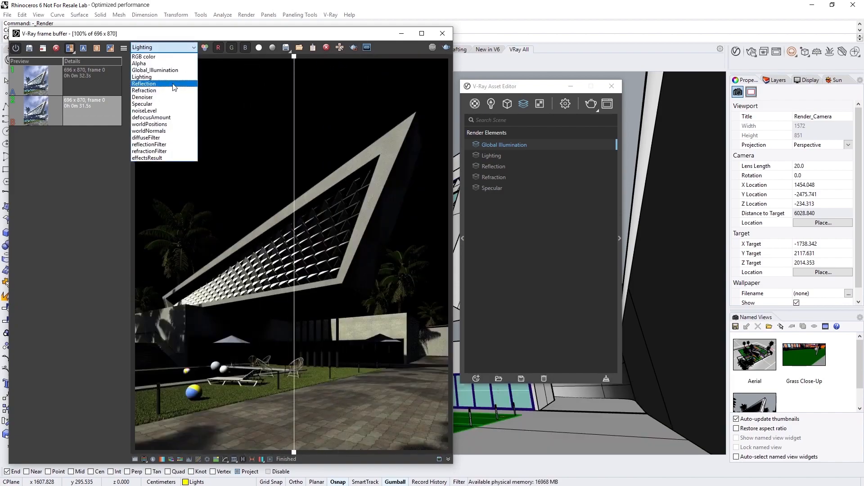
click(144, 83)
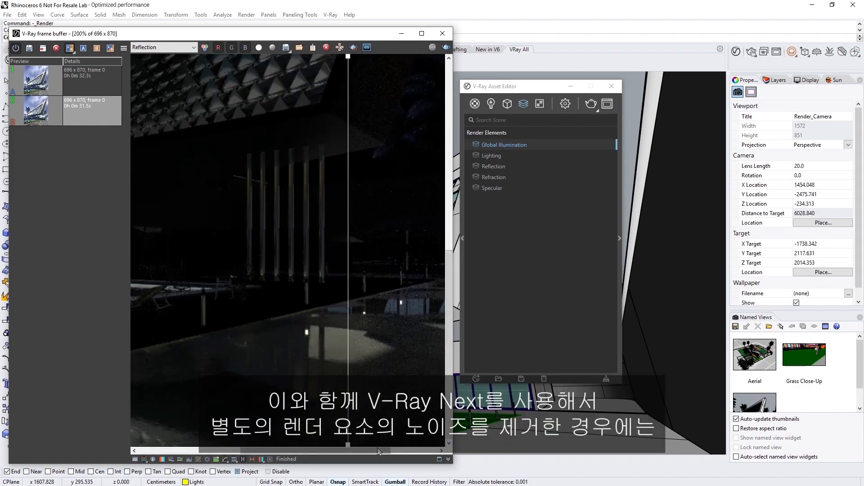
click(161, 47)
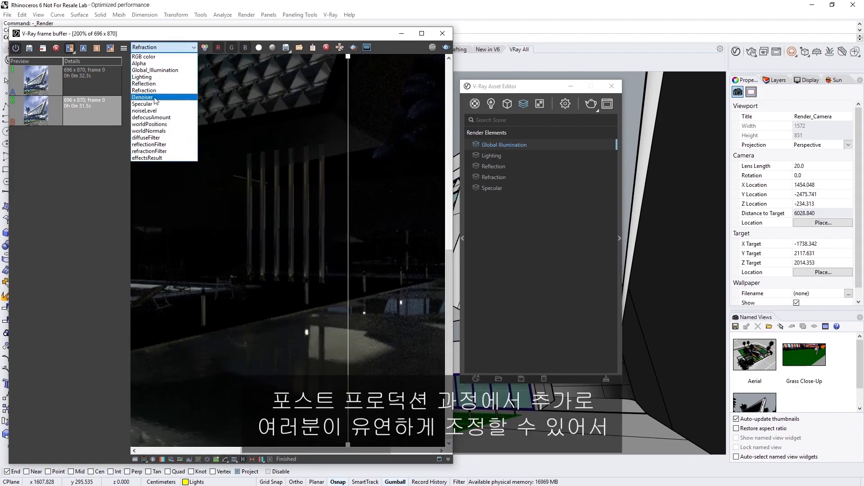
click(145, 104)
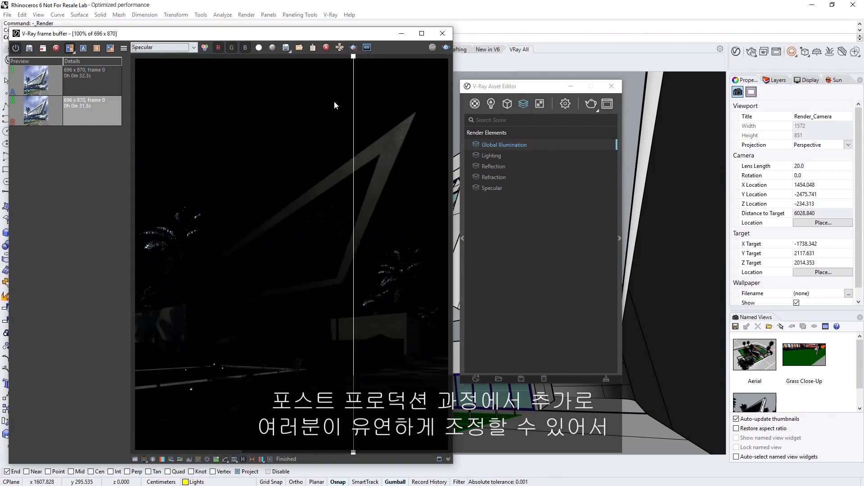